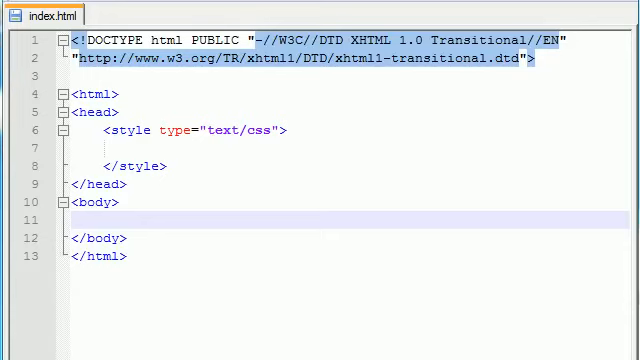
Begin a <table> in the body with a <tr> row and its first <td></td> cell
{"action": "left_click", "coordinate": [140, 149]}
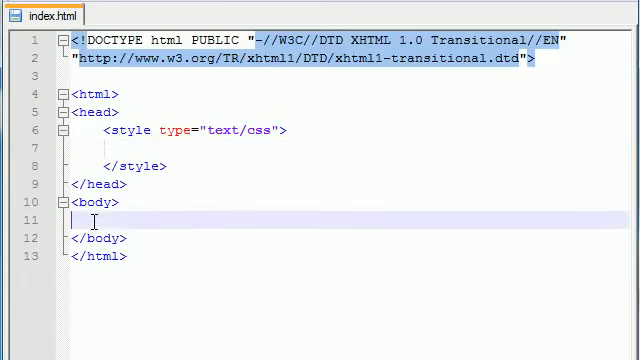
{"action": "mouse_move", "coordinate": [201, 166]}
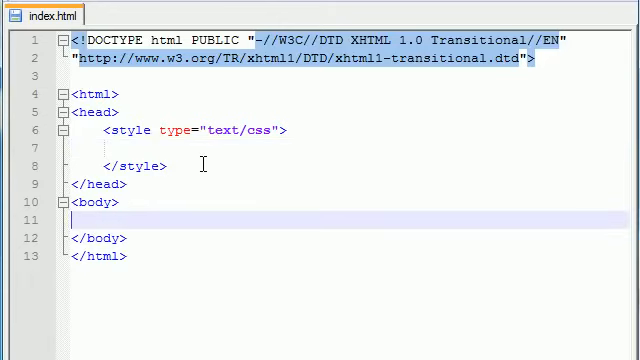
{"action": "type", "text": "<table>"}
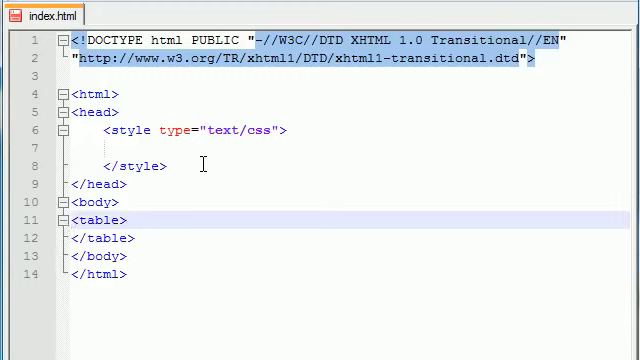
{"action": "key", "text": "Enter"}
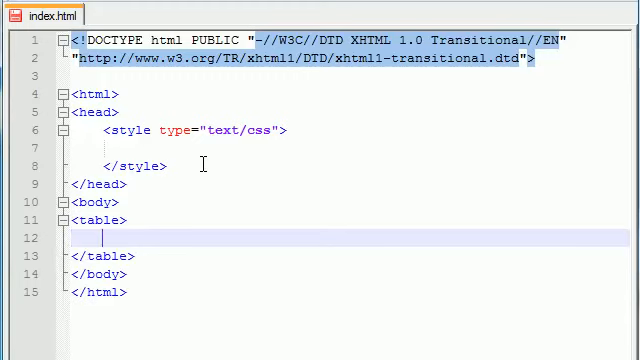
{"action": "type", "text": "<tr>"}
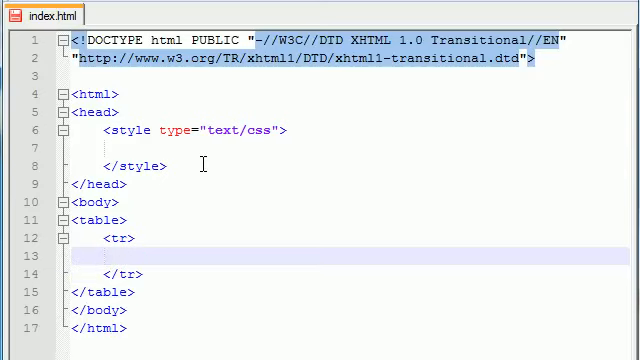
{"action": "type", "text": "<>"}
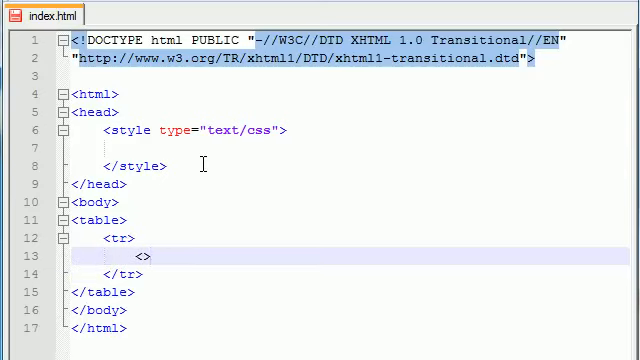
{"action": "type", "text": "td"}
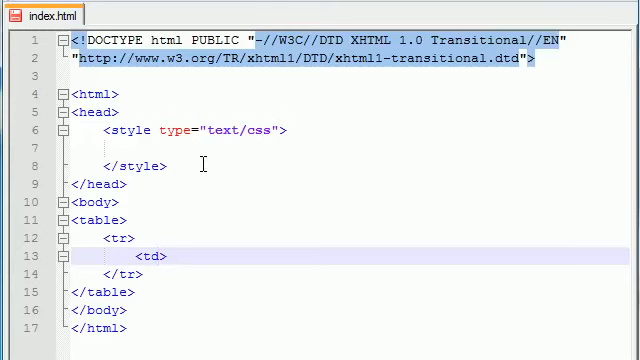
{"action": "type", "text": "</td>"}
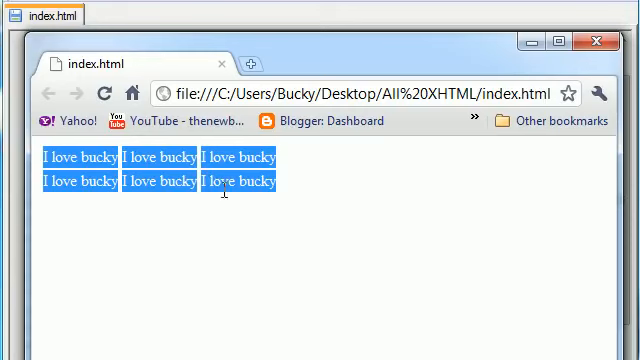
{"action": "mouse_move", "coordinate": [323, 170]}
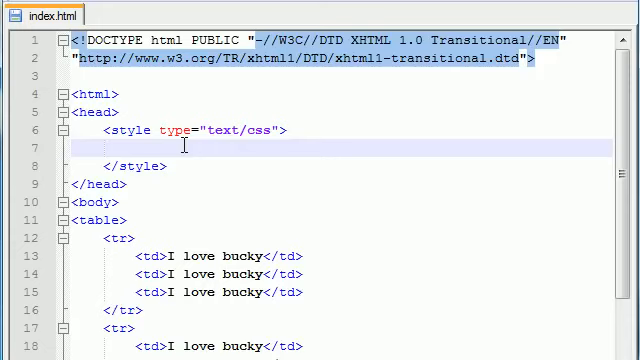
Write the CSS rule table {border: 3px solid blue;} in the style block
{"action": "type", "text": "table"}
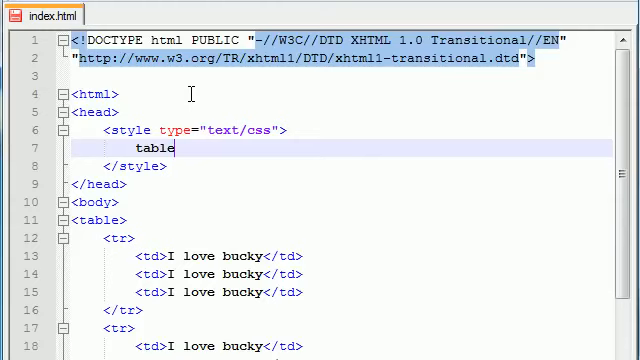
{"action": "type", "text": "{}"}
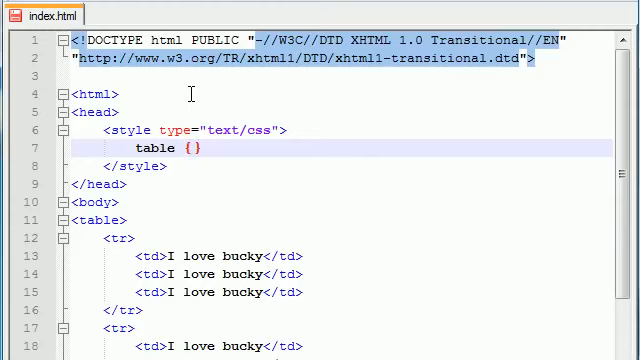
{"action": "type", "text": "border:"}
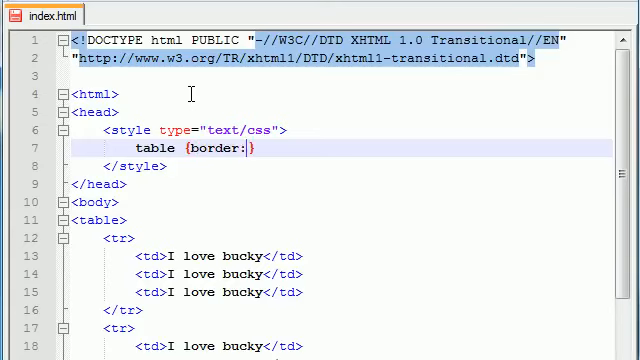
{"action": "type", "text": "\" \""}
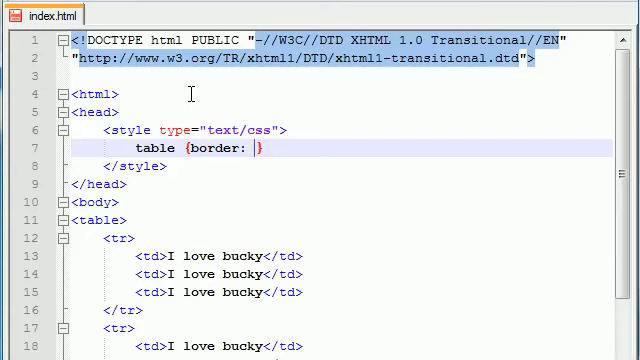
{"action": "type", "text": "3px"}
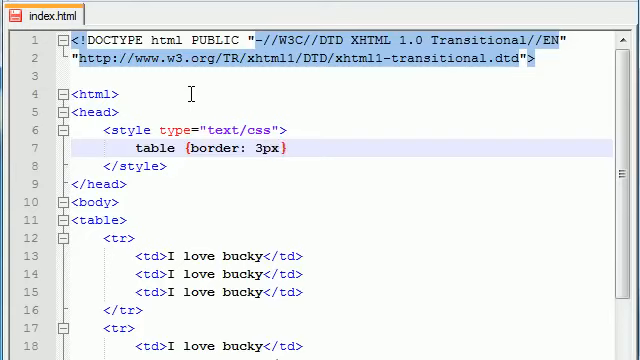
{"action": "type", "text": "solid bl"}
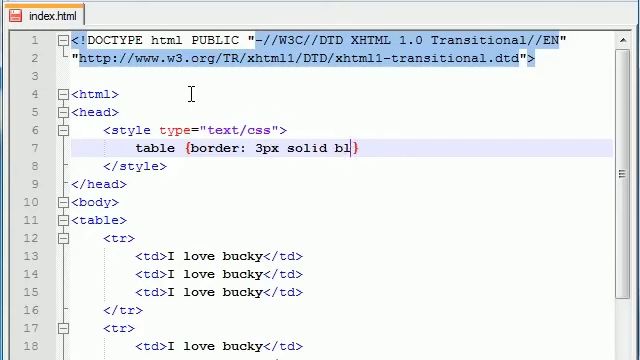
{"action": "type", "text": "ue;"}
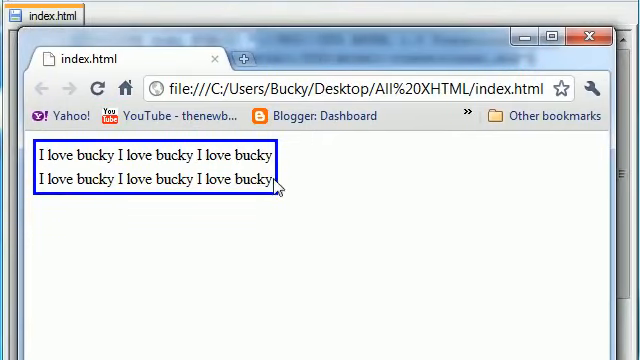
{"action": "mouse_move", "coordinate": [305, 48]}
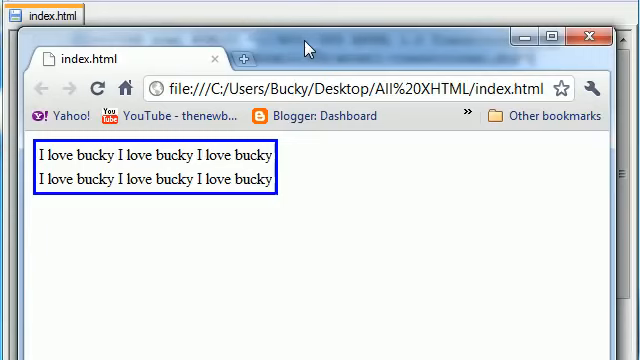
Select a line of the stylesheet source after checking the blue border
{"action": "left_click_drag", "start_coordinate": [35, 155], "coordinate": [270, 155]}
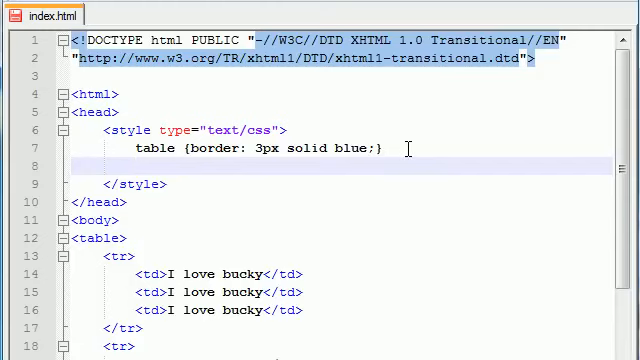
Write the CSS rule tr {background-color: yellow;} below the table rule
{"action": "type", "text": "tr"}
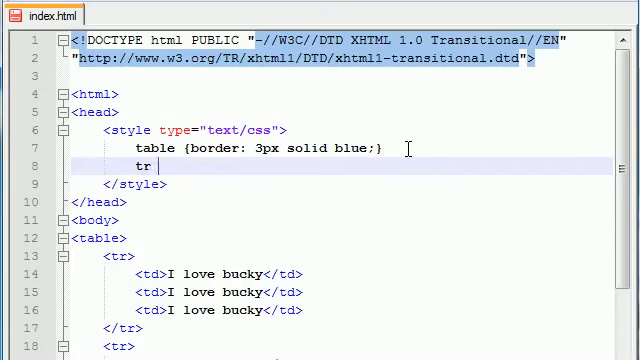
{"action": "type", "text": "{}"}
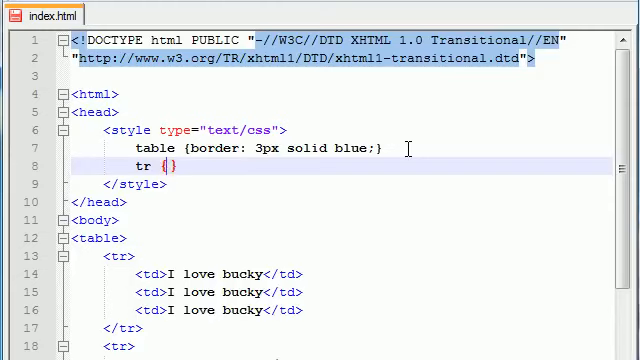
{"action": "type", "text": "background-color"}
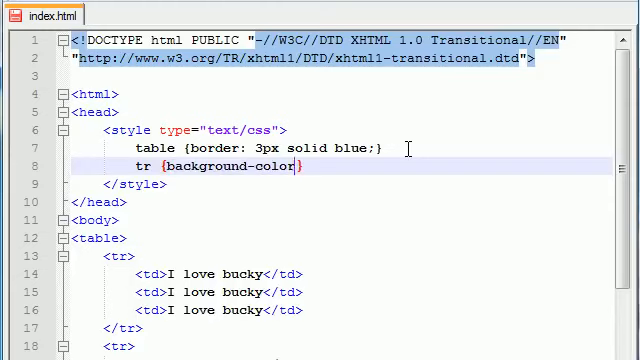
{"action": "type", "text": ":tye"}
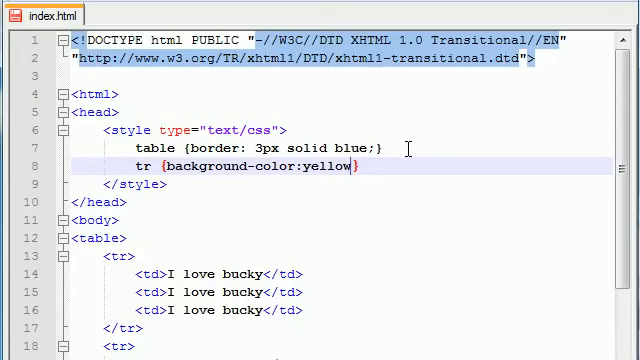
{"action": "type", "text": ";"}
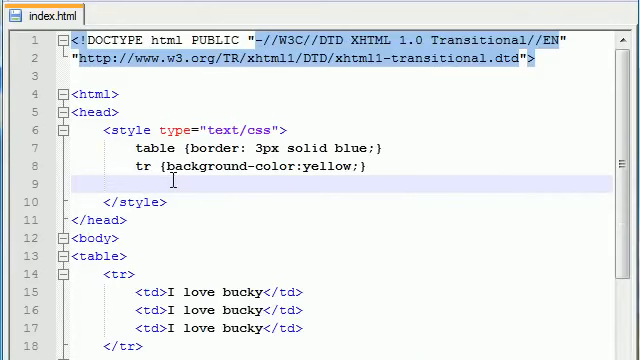
Write the CSS rule td {border: 2px dashed red;} as the third stylesheet rule
{"action": "type", "text": "td"}
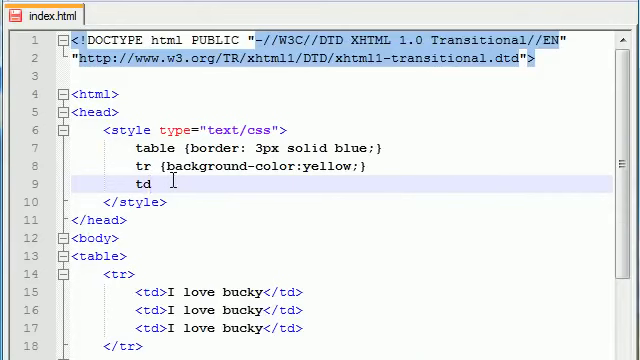
{"action": "type", "text": "{"}
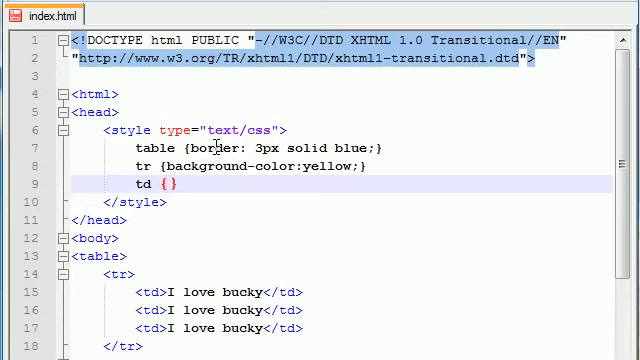
{"action": "type", "text": "border:"}
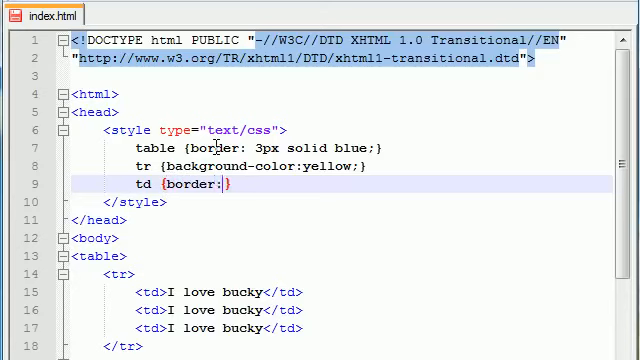
{"action": "type", "text": "2px"}
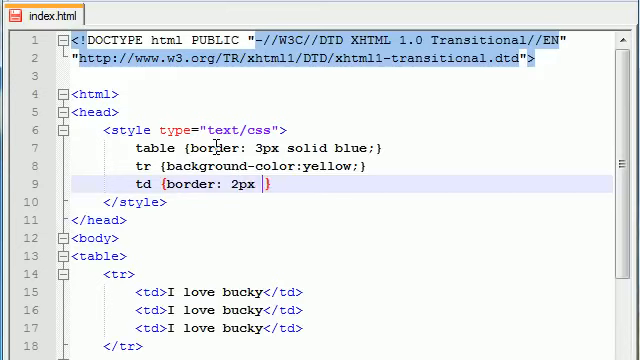
{"action": "type", "text": "dashed"}
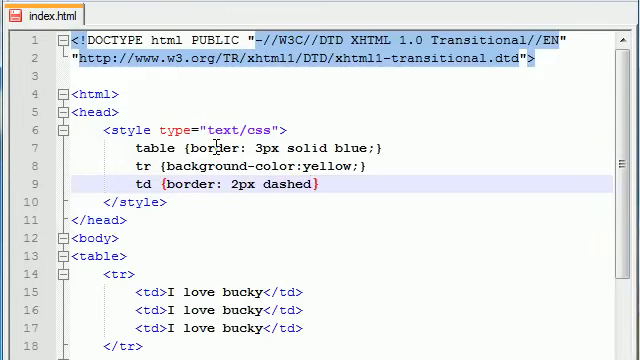
{"action": "type", "text": "red;"}
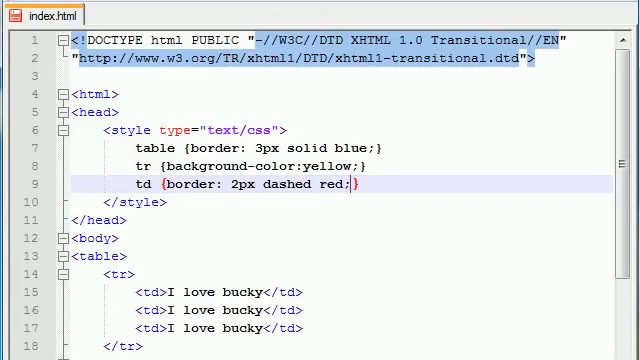